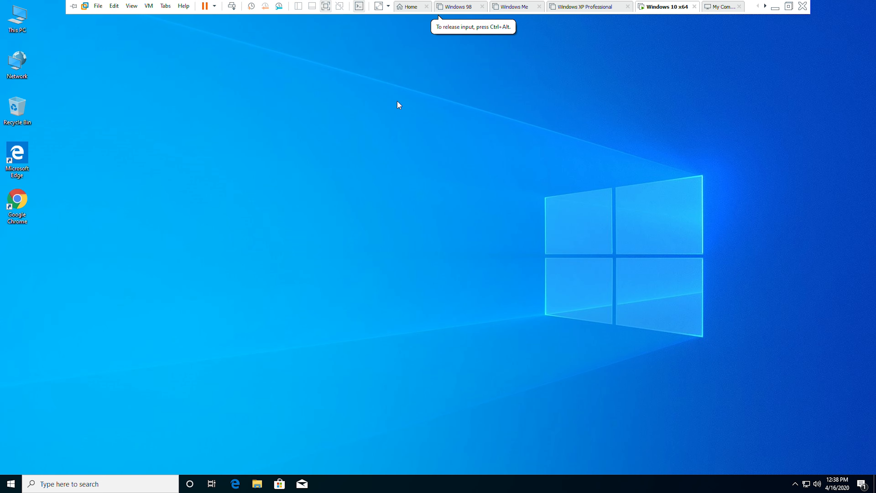
# Launch Computer Management from This PC and show the Device Manager list
pyautogui.rightClick(399, 104)
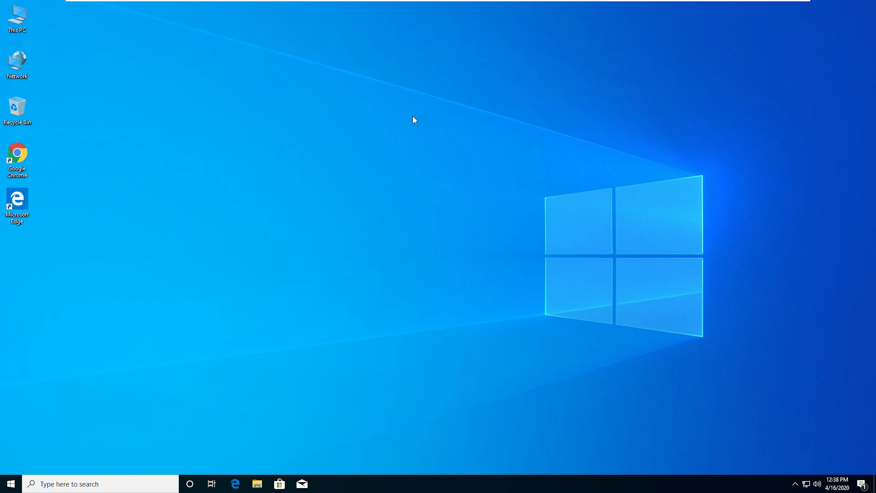
pyautogui.moveTo(413, 29)
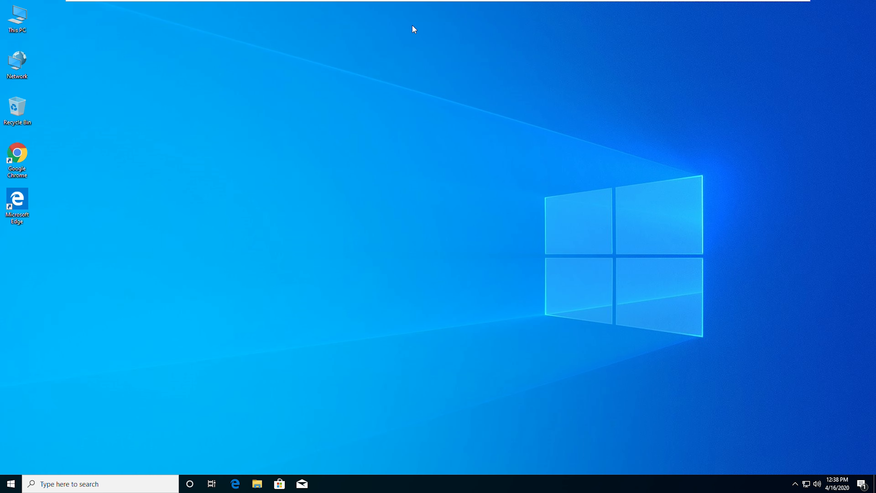
pyautogui.click(17, 18)
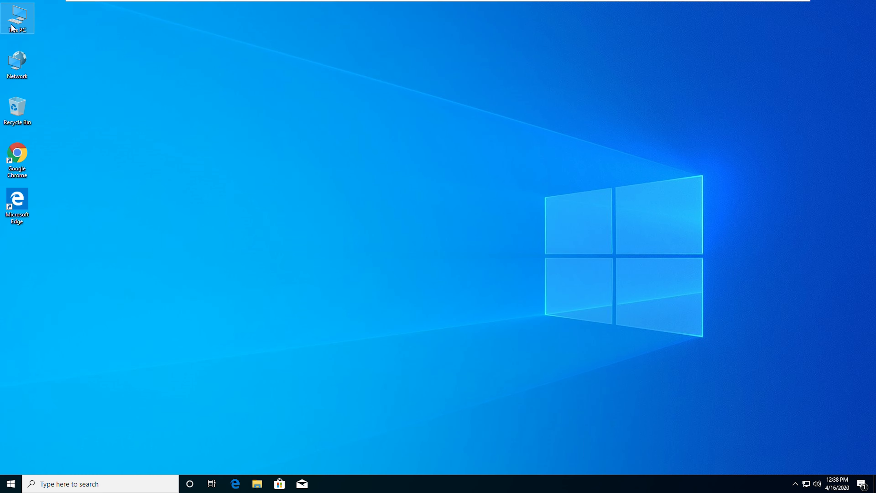
pyautogui.rightClick(17, 18)
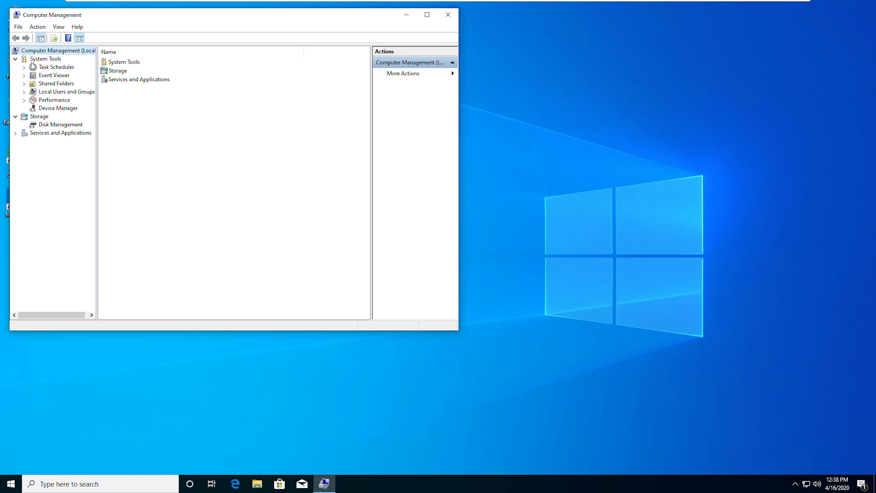
pyautogui.click(60, 108)
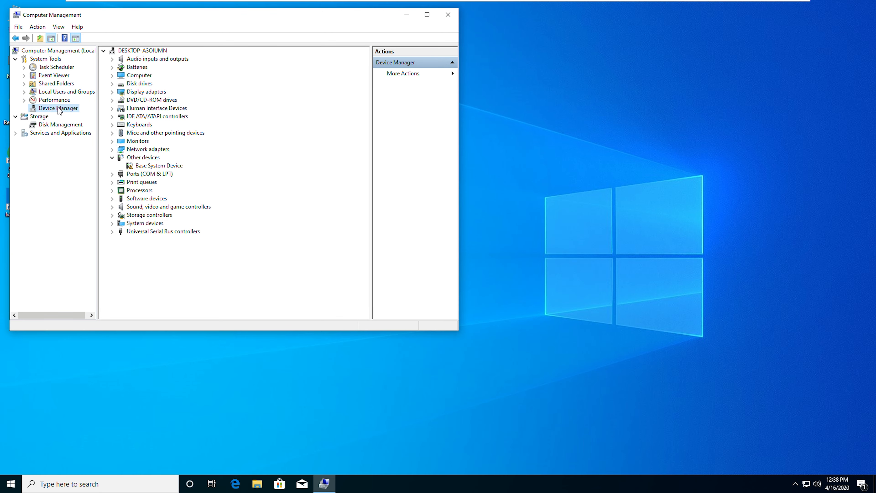
# Bring up the context menu of the unknown Base System Device under Other devices
pyautogui.click(159, 165)
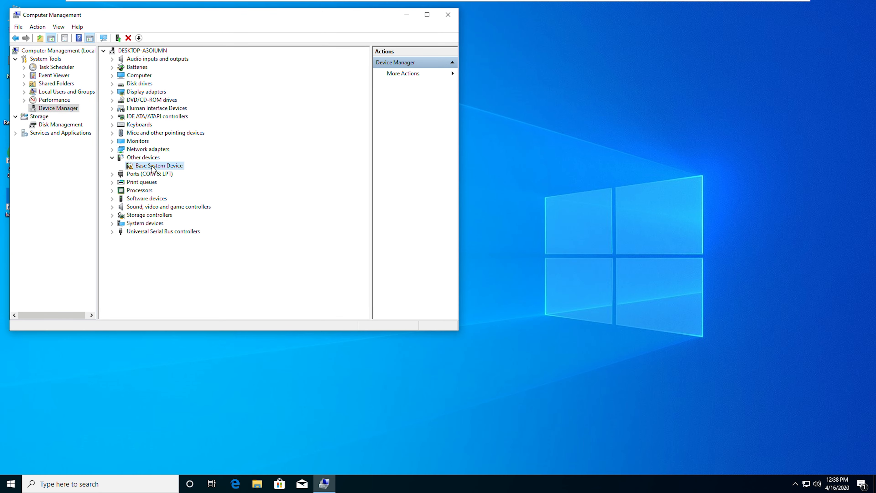
pyautogui.rightClick(159, 165)
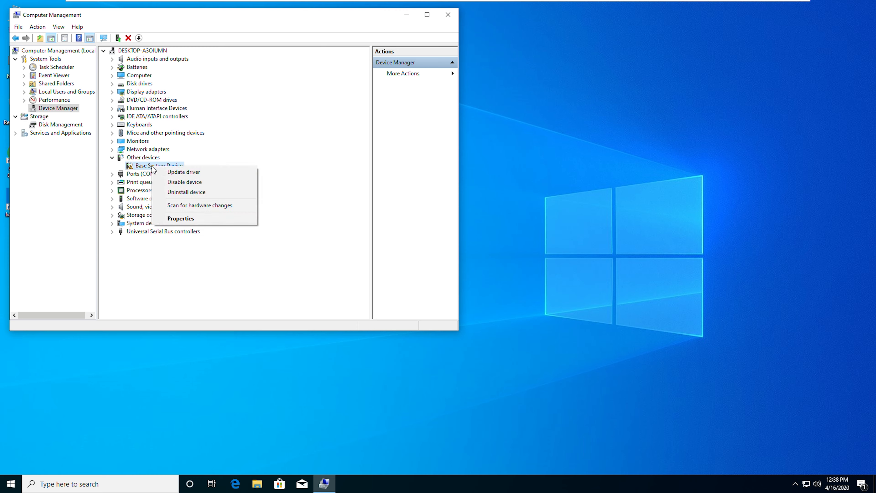
pyautogui.moveTo(181, 218)
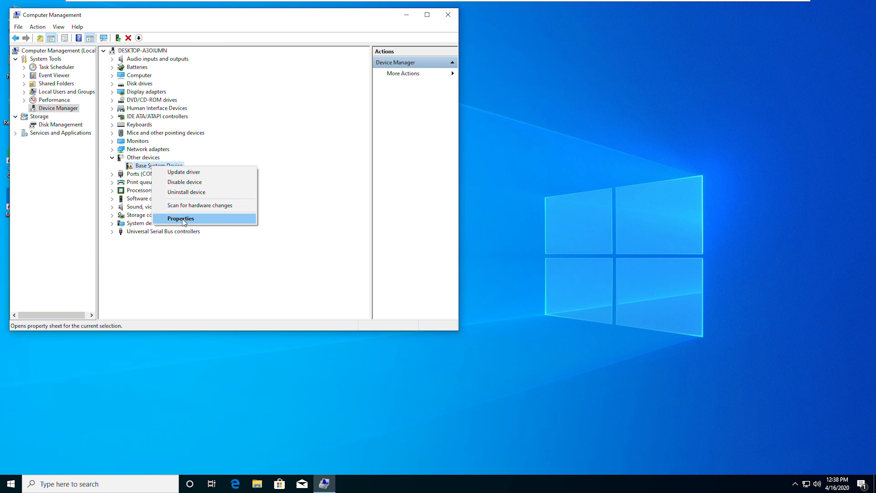
# Show the Base System Device's Hardware Ids in its properties Details
pyautogui.click(180, 219)
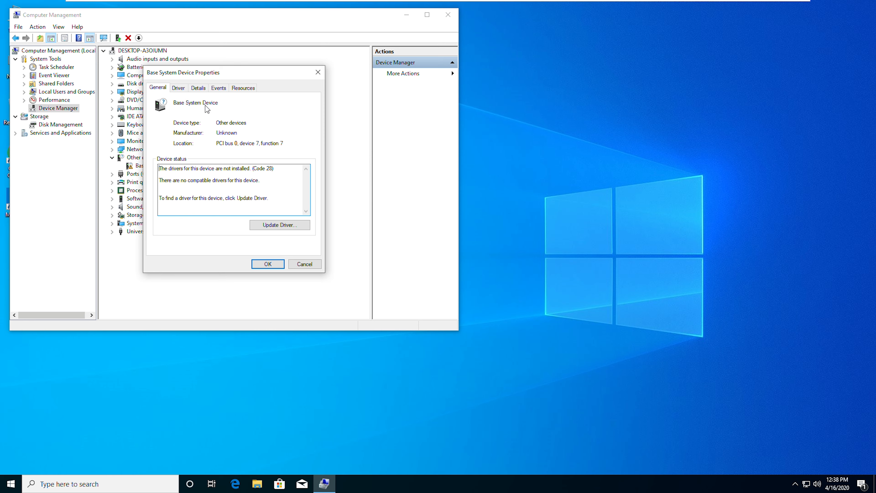
pyautogui.click(197, 87)
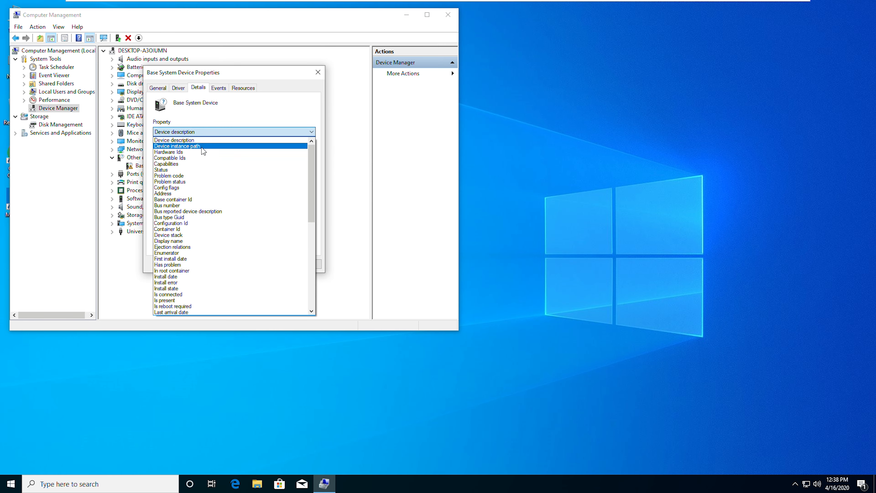
pyautogui.click(169, 151)
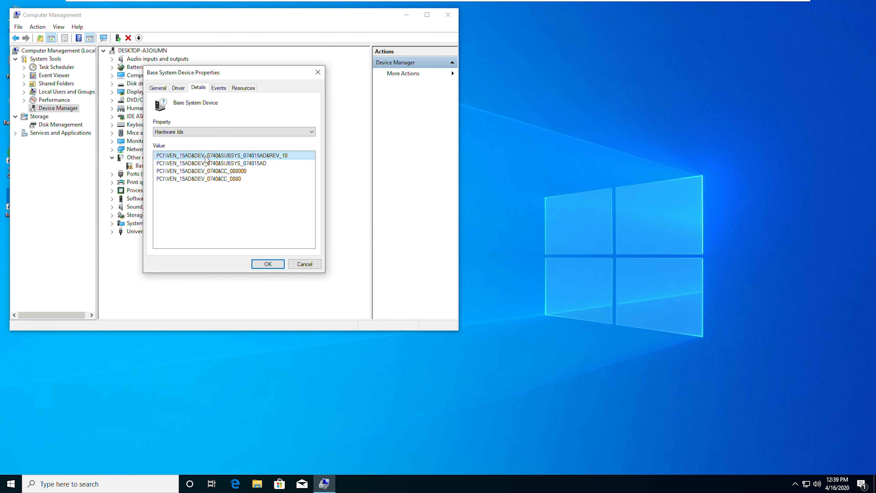
# Copy the first hardware ID and close the device properties
pyautogui.rightClick(206, 159)
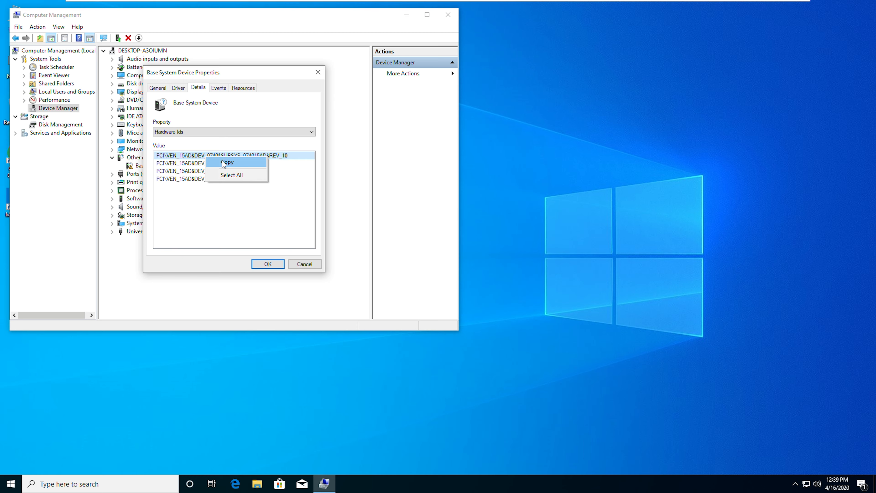
pyautogui.click(226, 162)
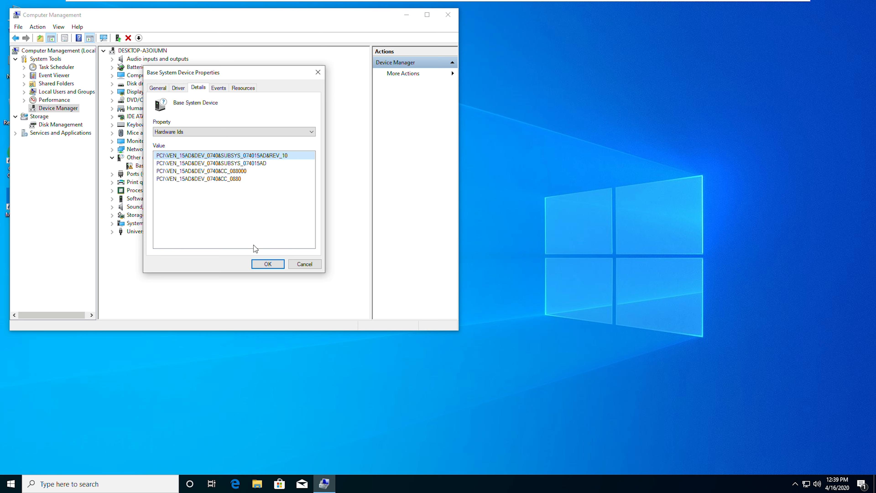
pyautogui.click(304, 264)
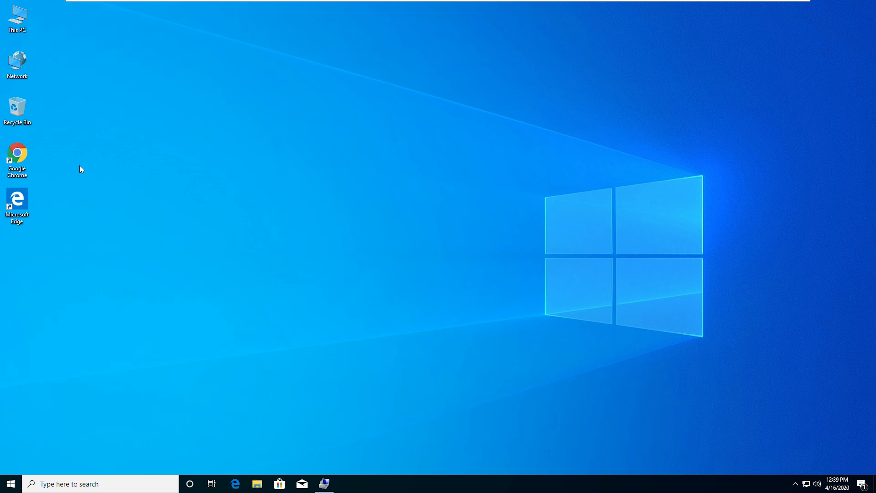
# Search Chrome for the copied hardware ID and go to the DriverIdentifier VMware VMCI Bus Device result
pyautogui.doubleClick(17, 156)
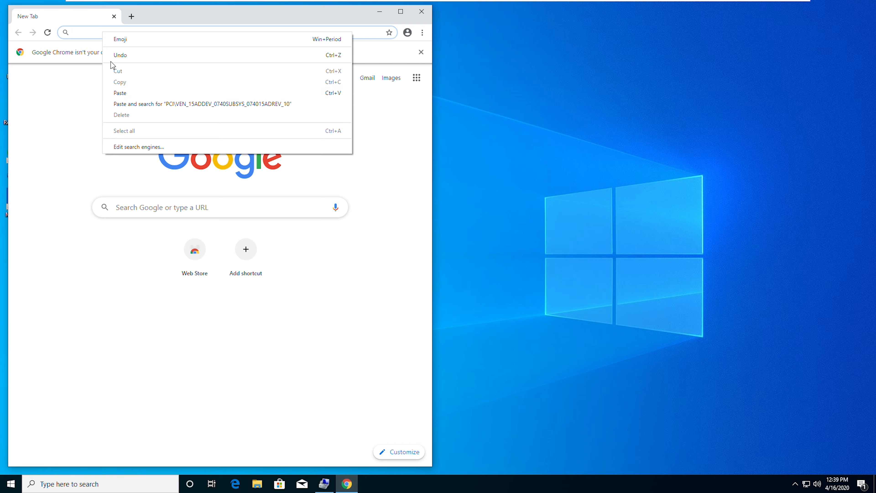
pyautogui.click(201, 104)
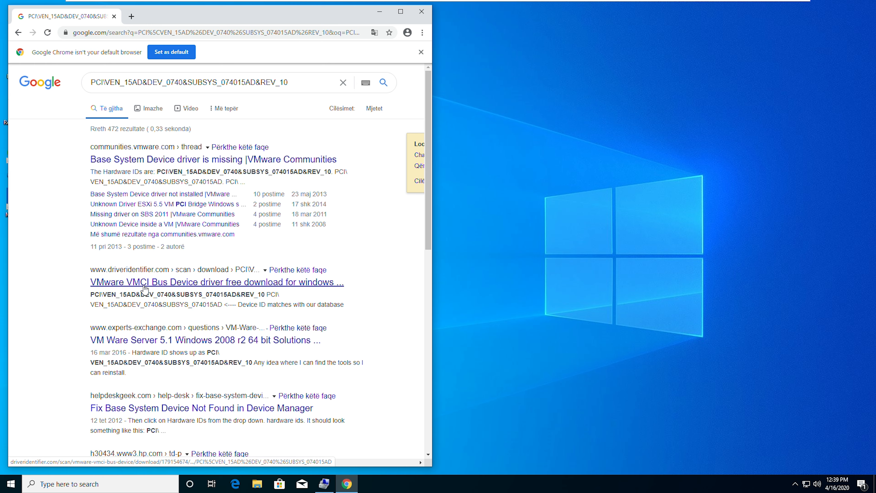
pyautogui.click(217, 282)
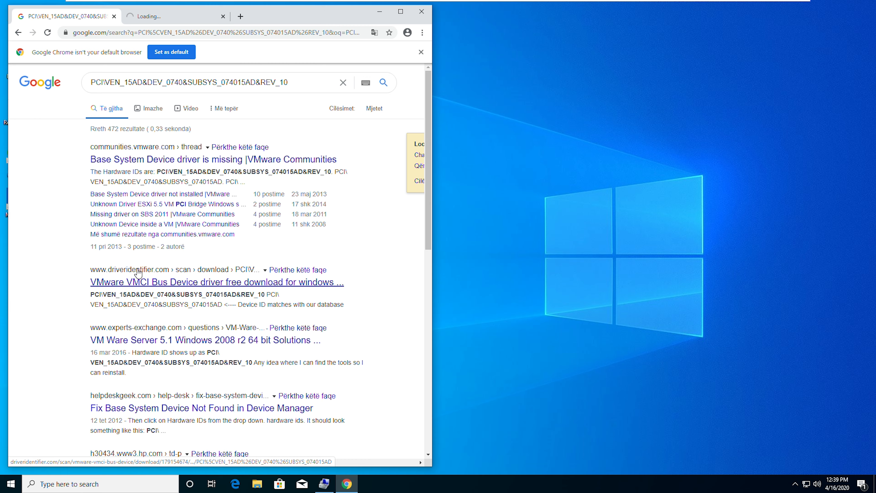
pyautogui.click(217, 282)
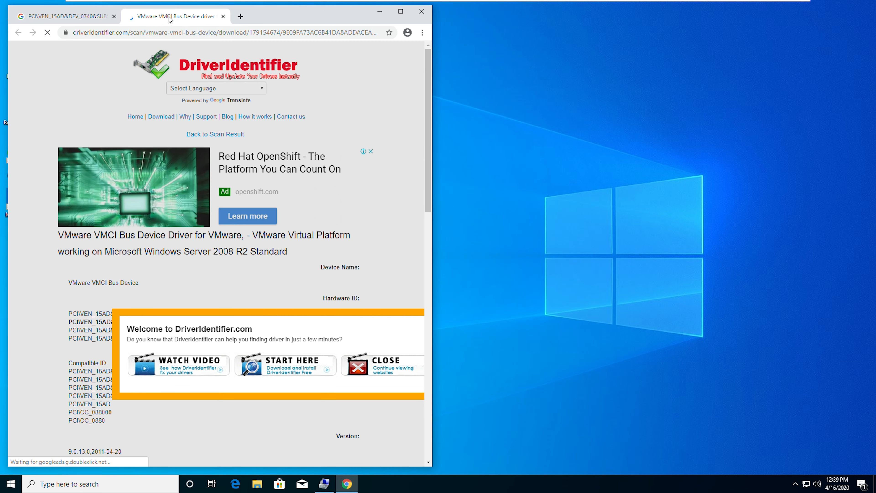
# Dismiss the welcome popup and go to the VMware VMCI Bus Device driver details
pyautogui.click(383, 365)
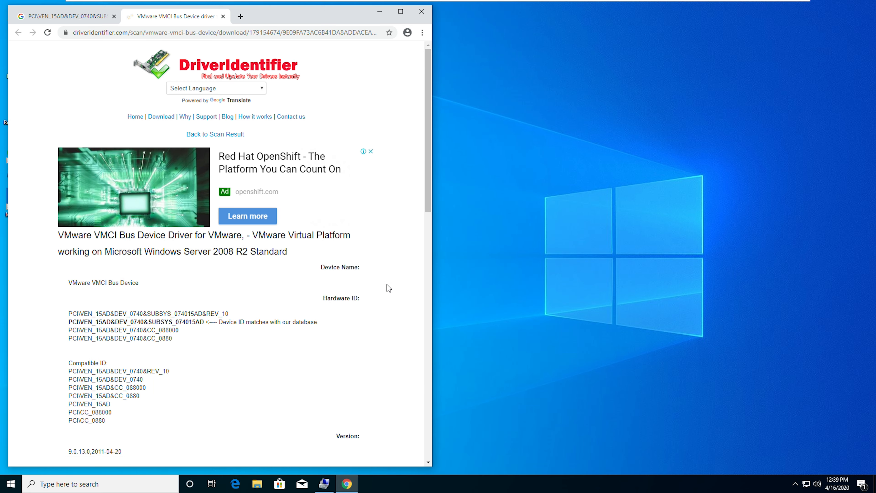
pyautogui.scroll(-3)
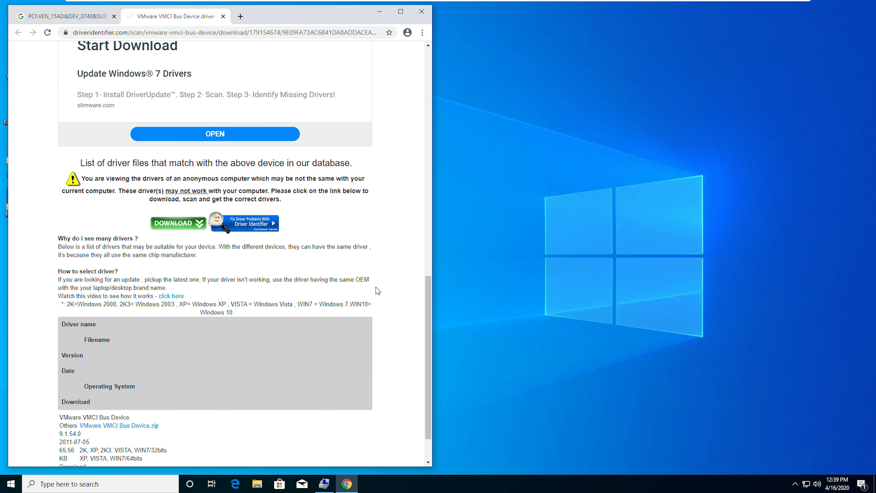
pyautogui.scroll(-3)
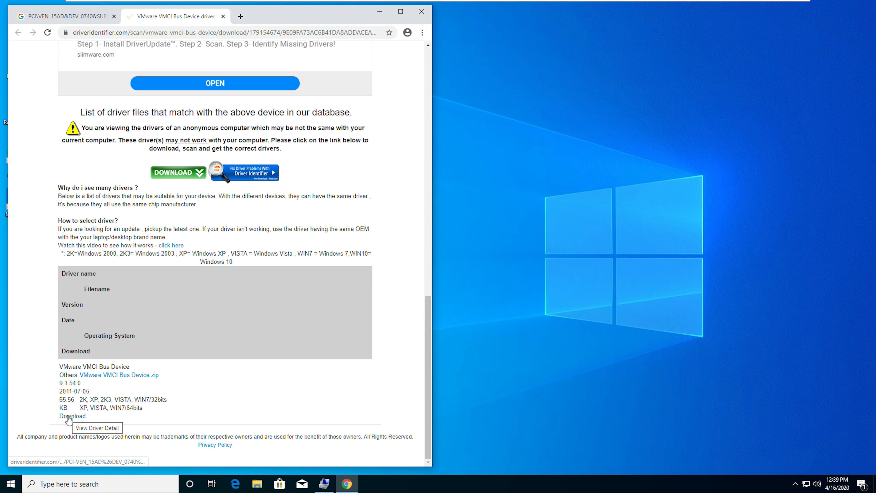
pyautogui.click(72, 416)
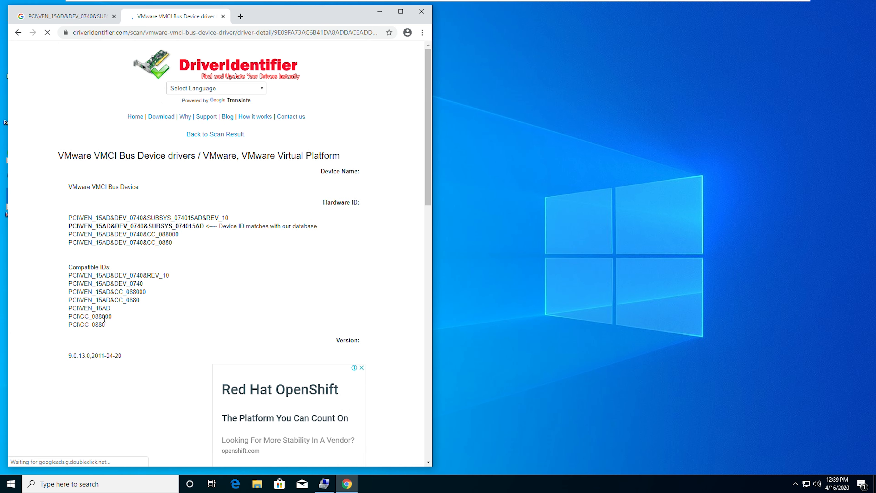
# Choose Download driver from OEM, reaching the register-or-login page
pyautogui.scroll(-3)
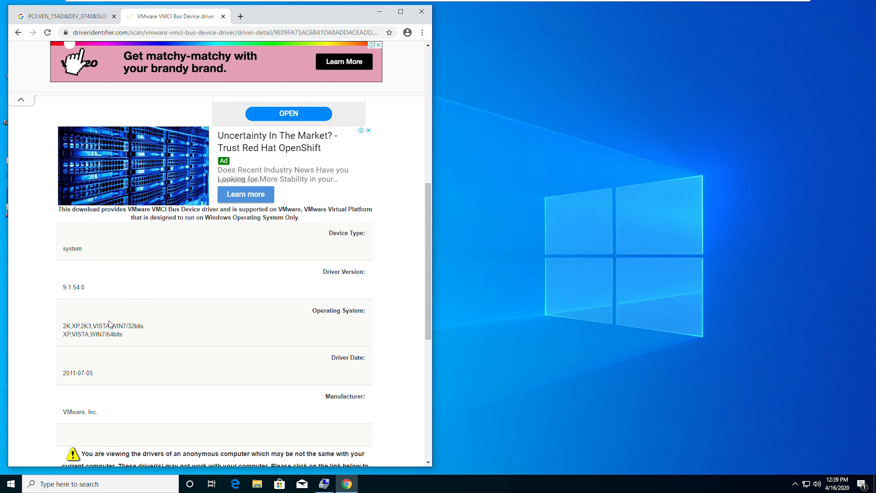
pyautogui.scroll(-3)
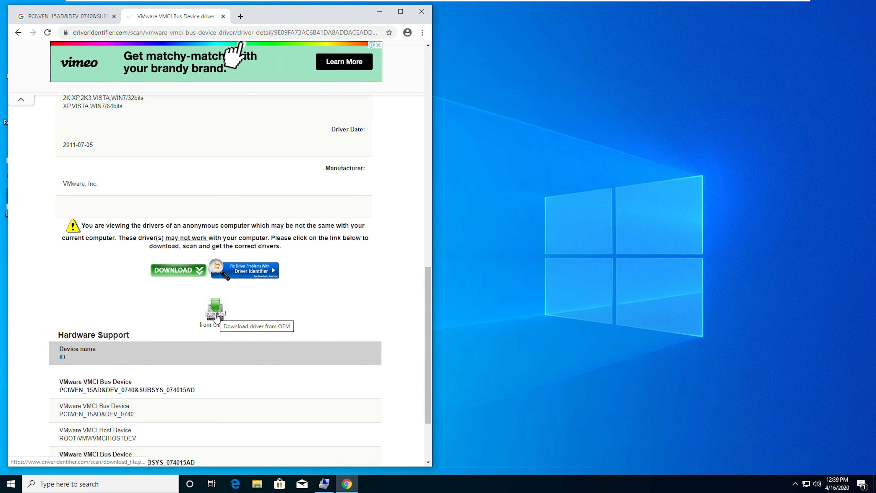
pyautogui.click(214, 310)
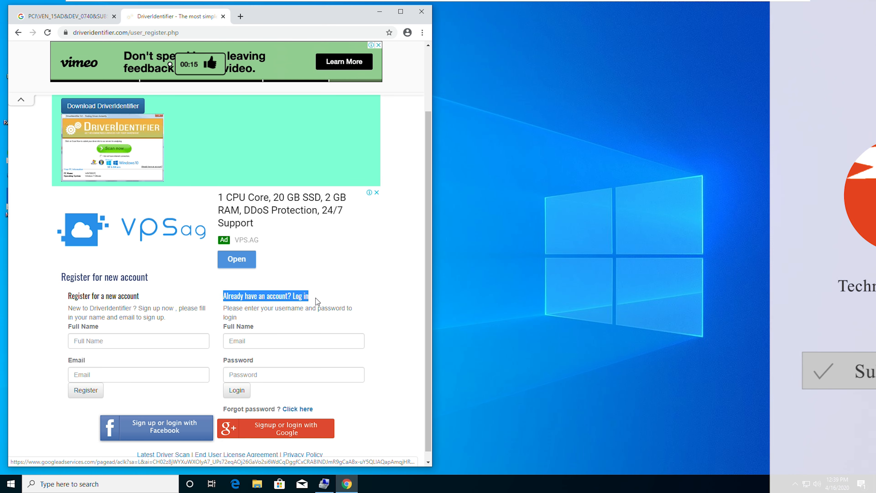
# Register a DriverIdentifier account with name Technow and a youtube.com email address
pyautogui.click(294, 374)
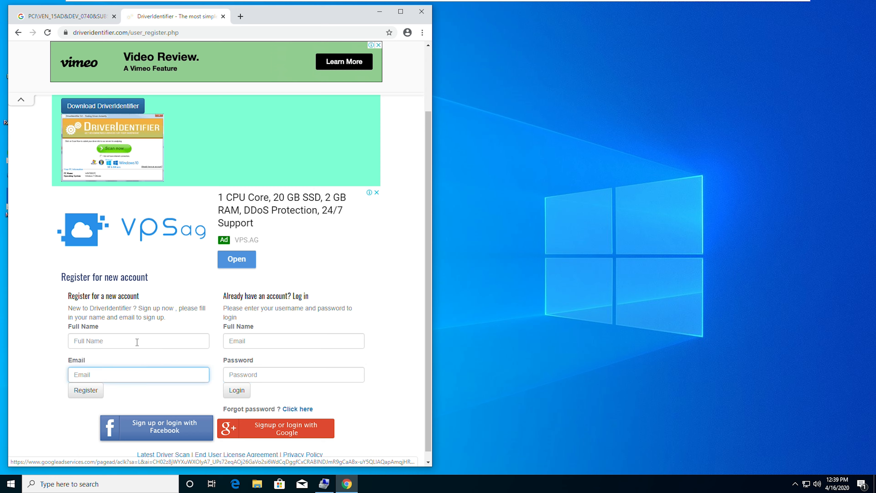
pyautogui.click(138, 341)
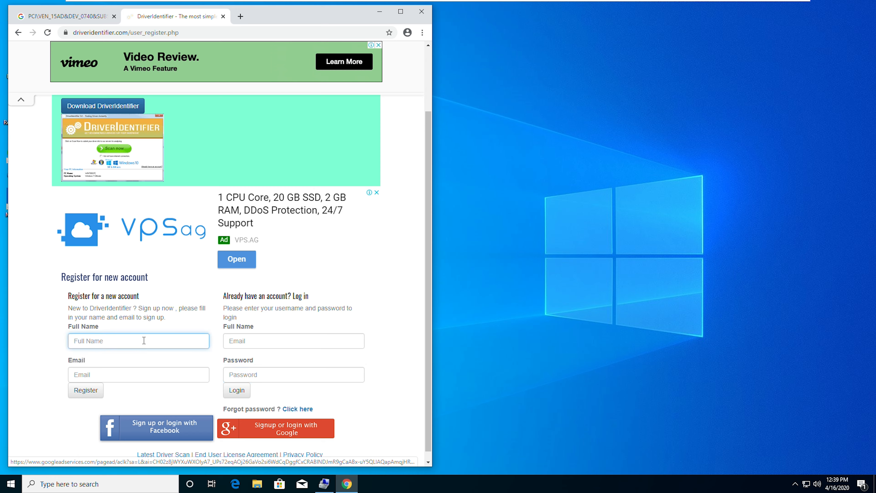
pyautogui.write('Technoworld HD')
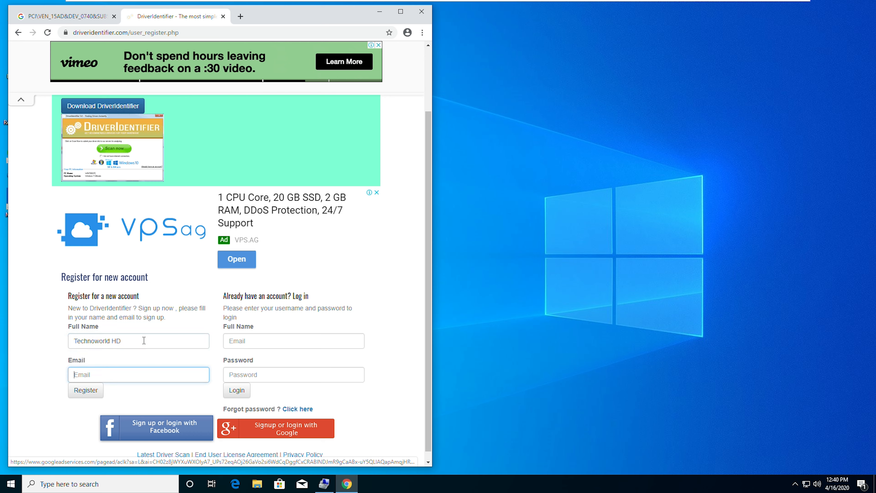
pyautogui.write('Te')
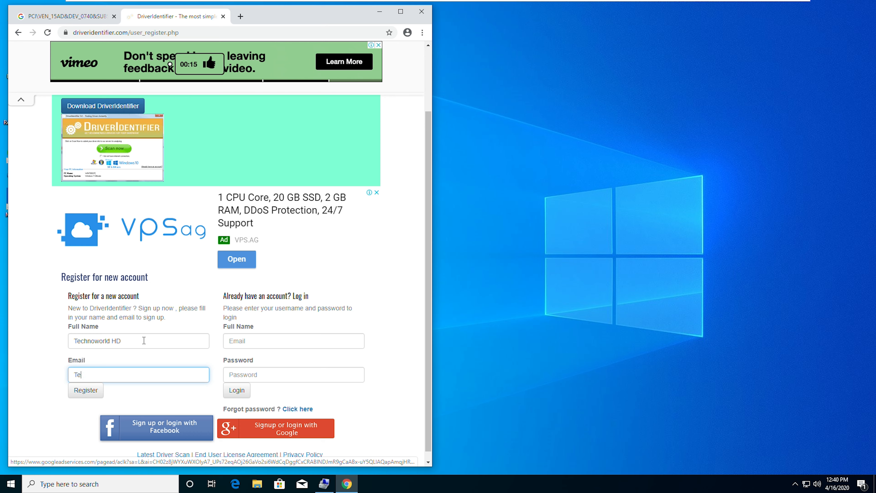
pyautogui.write('chnoworld')
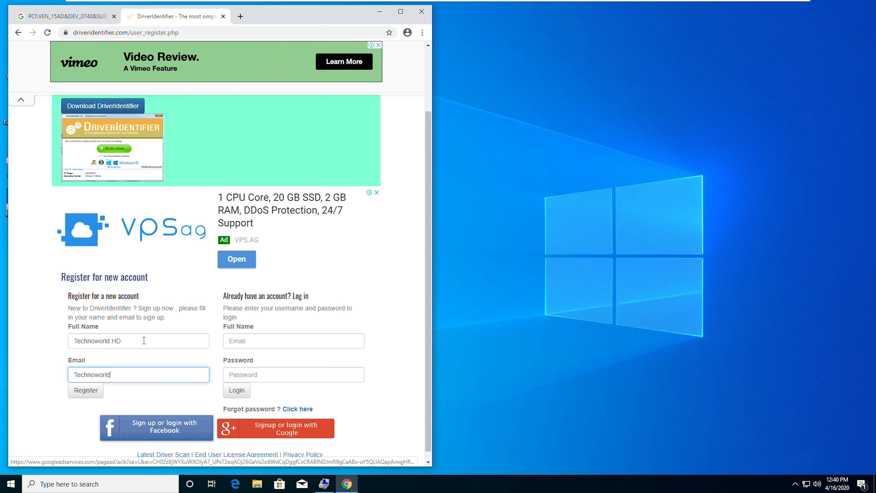
pyautogui.write('hd')
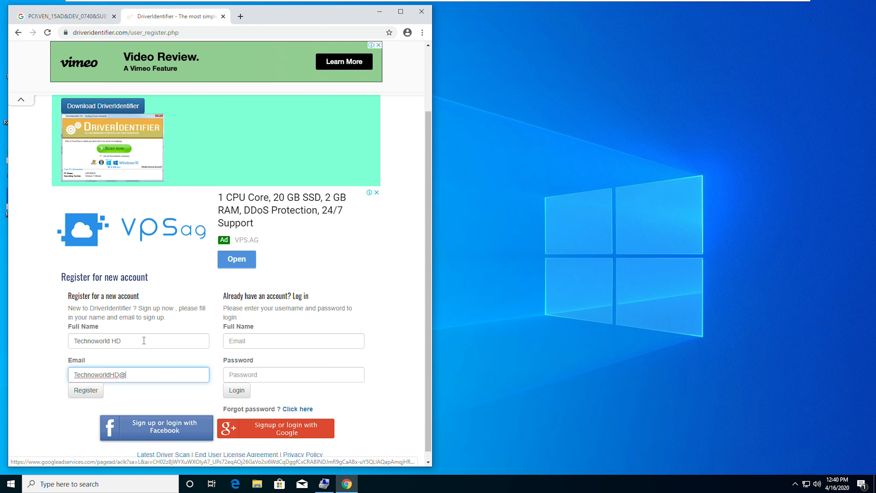
pyautogui.write('youtube.c')
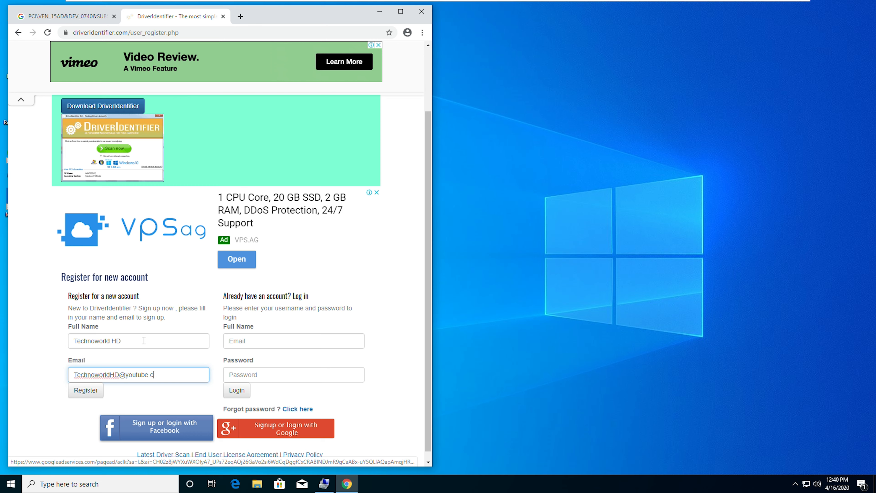
pyautogui.write('om')
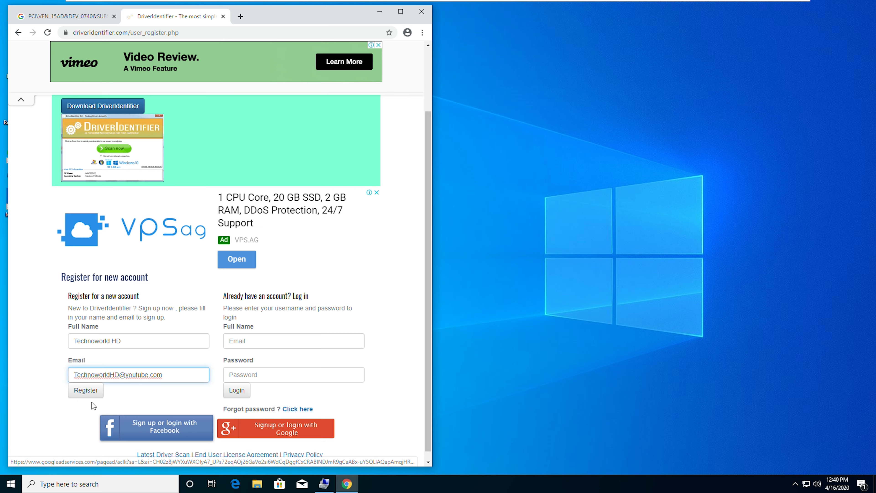
pyautogui.click(85, 390)
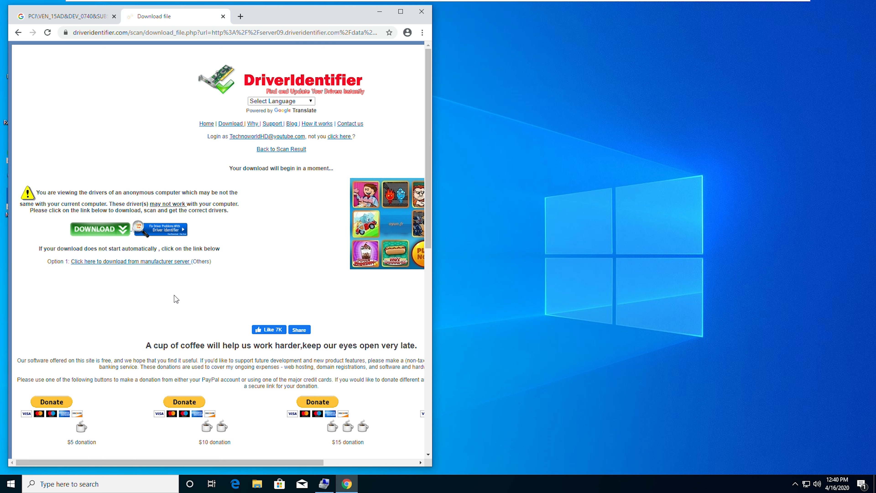
# Download the driver zip from the manufacturer server and show it in the Downloads folder
pyautogui.click(130, 261)
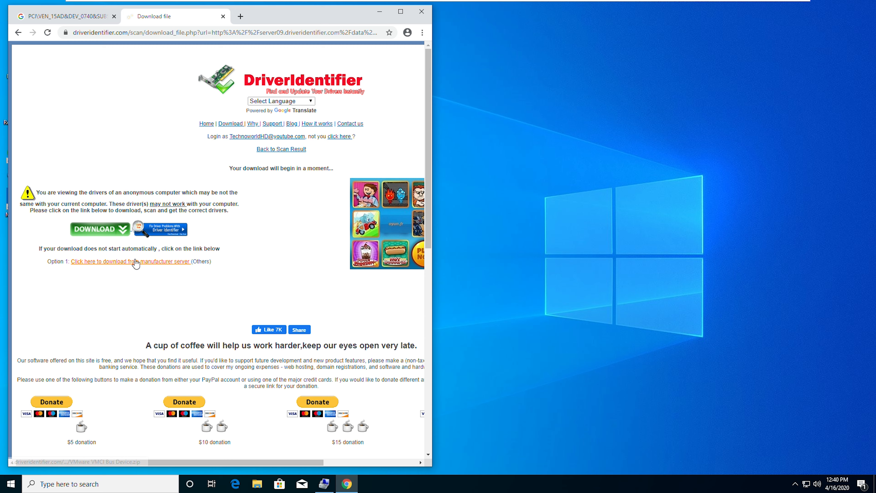
pyautogui.click(130, 261)
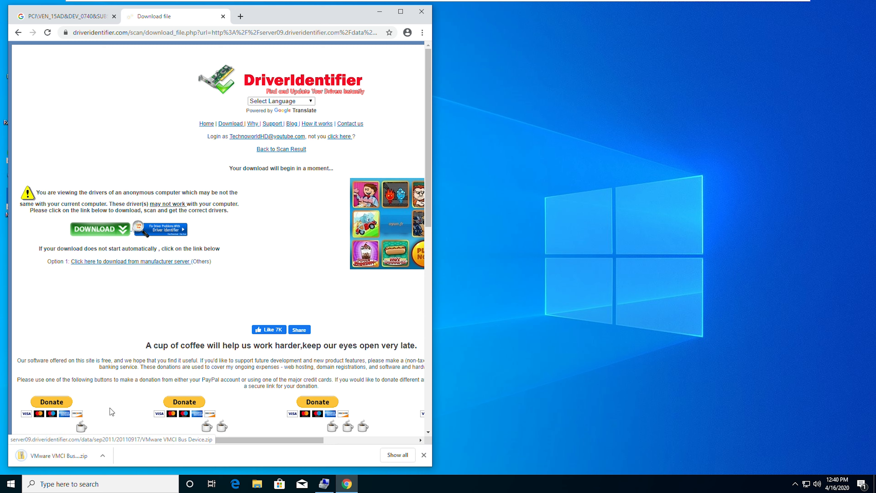
pyautogui.click(102, 455)
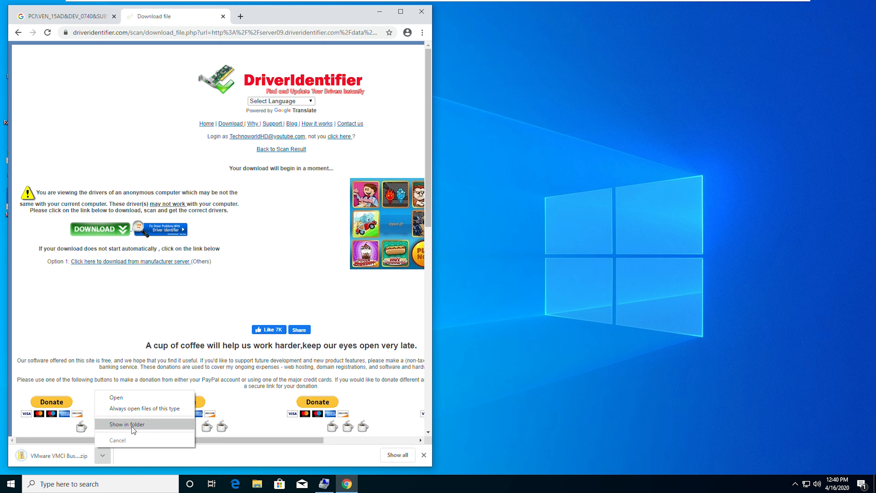
pyautogui.click(127, 423)
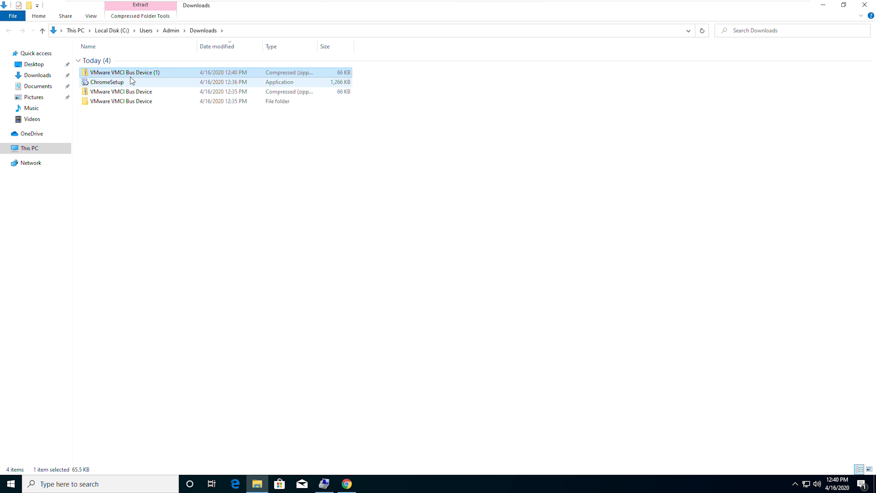
# Extract VMware VMCI Bus Device (1).zip into the suggested folder in Downloads
pyautogui.rightClick(125, 72)
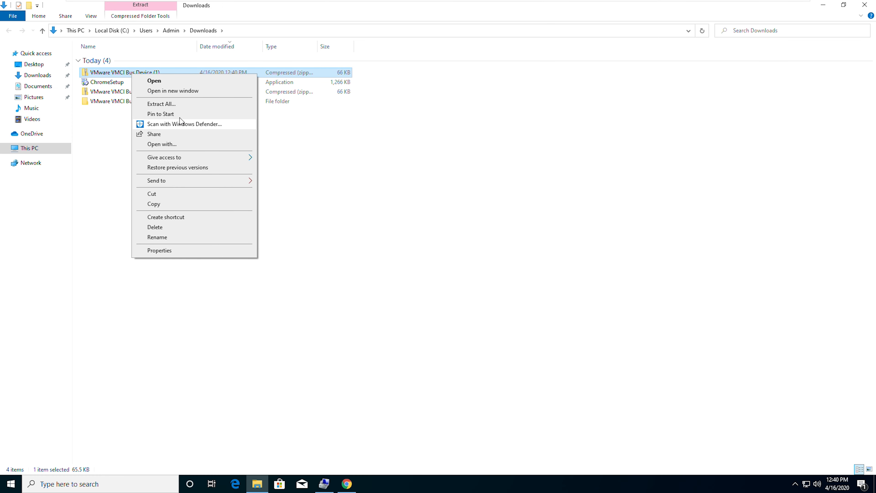
pyautogui.click(161, 104)
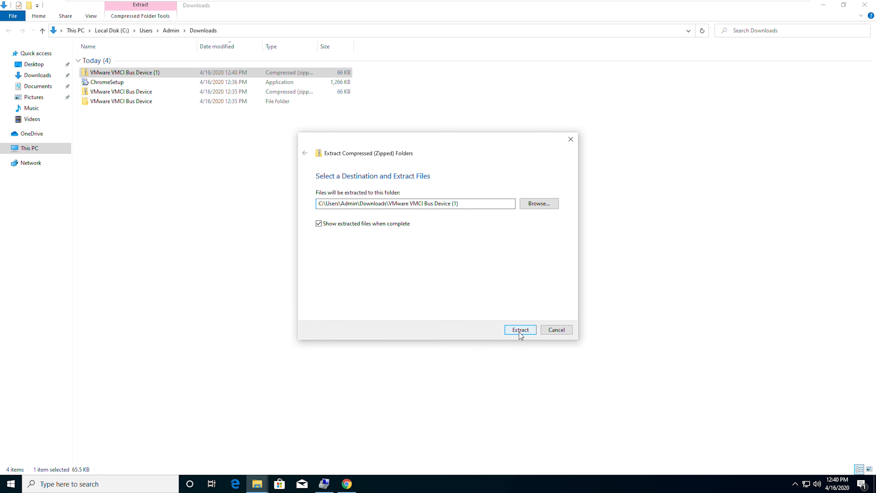
pyautogui.click(520, 329)
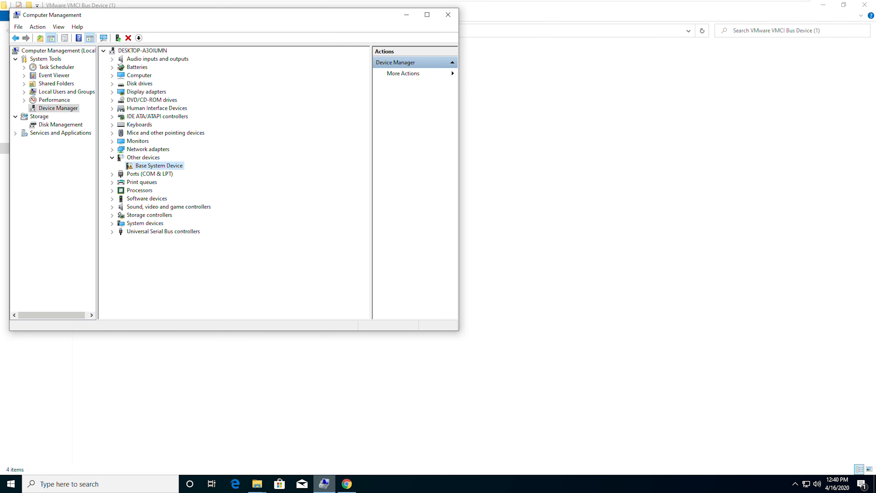
# Start a manual driver update for the Base System Device by browsing the computer
pyautogui.rightClick(158, 165)
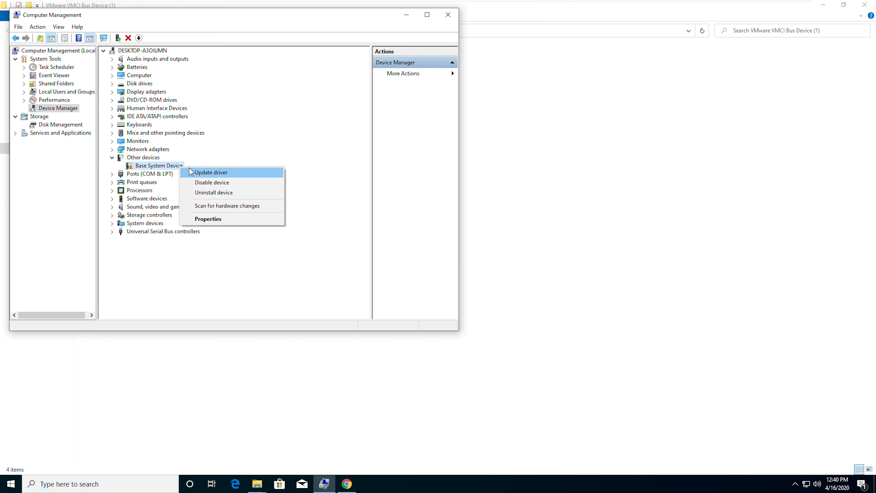
pyautogui.click(209, 172)
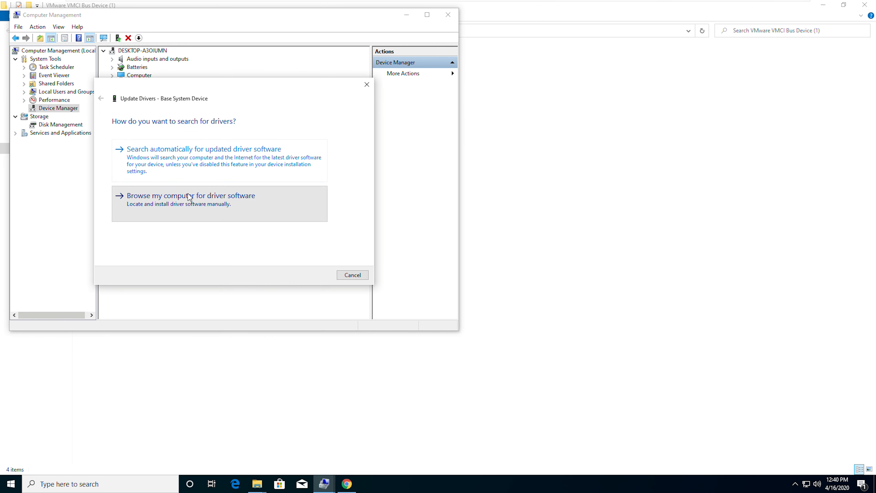
pyautogui.click(191, 195)
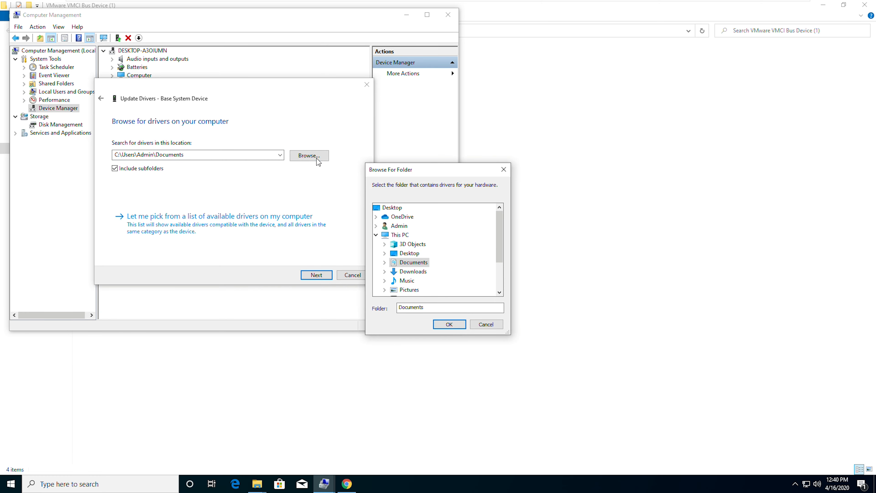
# Install the driver from Downloads\VMware VMCI Bus Device (1) and dismiss the success message
pyautogui.click(414, 262)
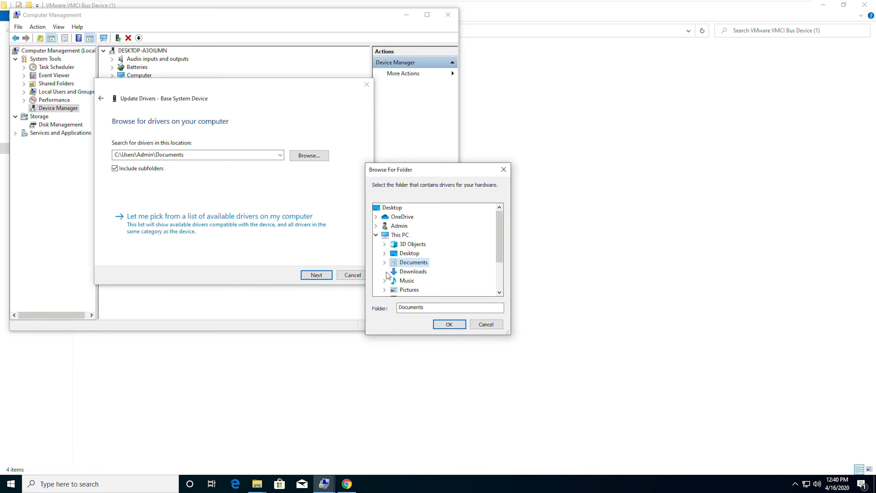
pyautogui.click(440, 262)
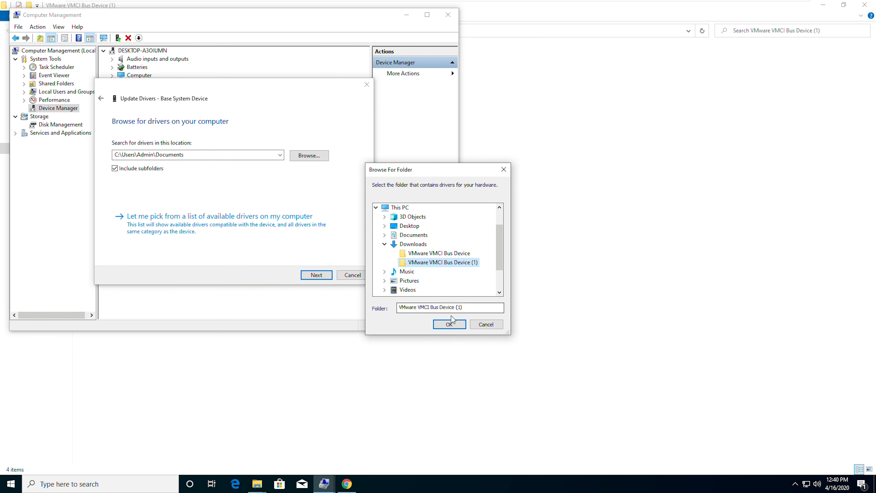
pyautogui.click(448, 324)
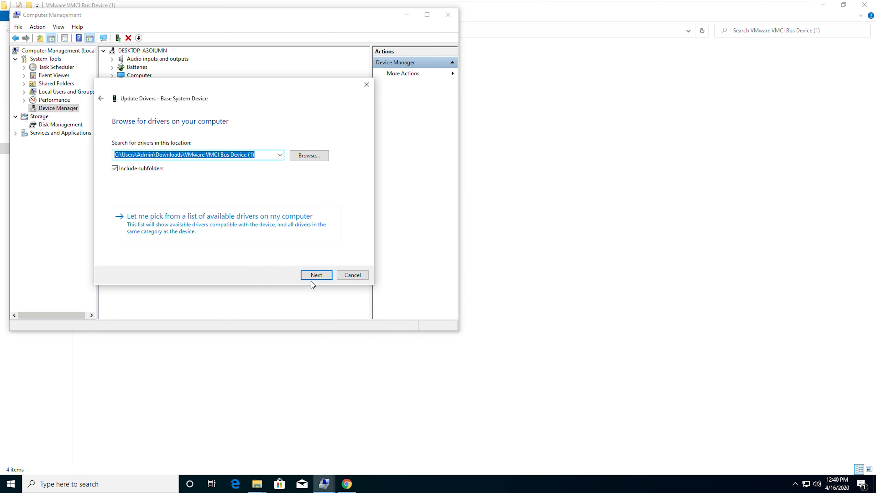
pyautogui.click(315, 275)
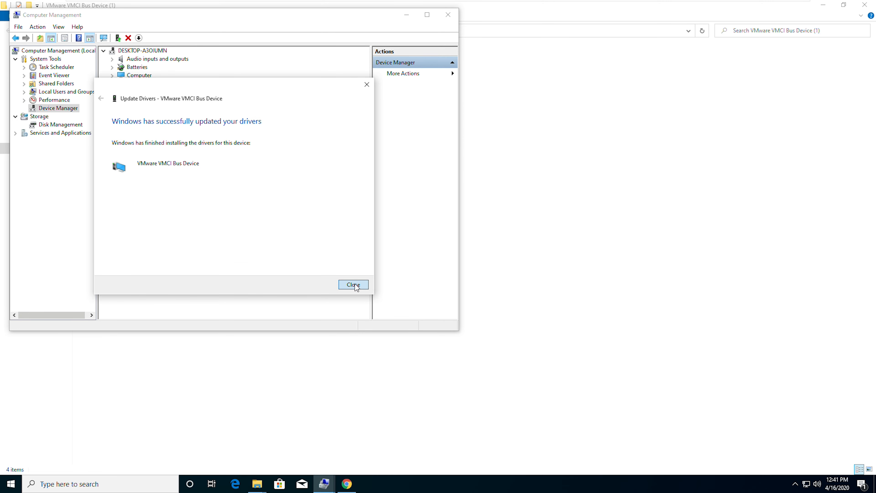
pyautogui.click(353, 284)
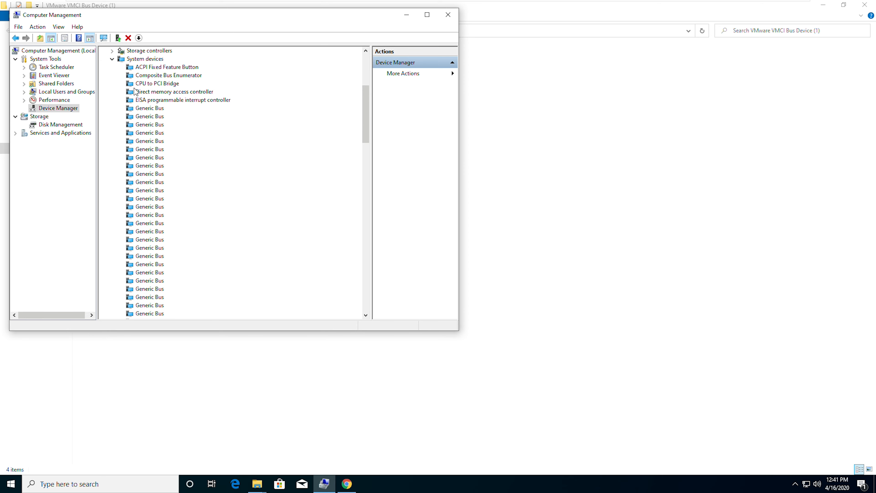
# Confirm the device tree no longer lists Other devices, then close Computer Management
pyautogui.scroll(-3)
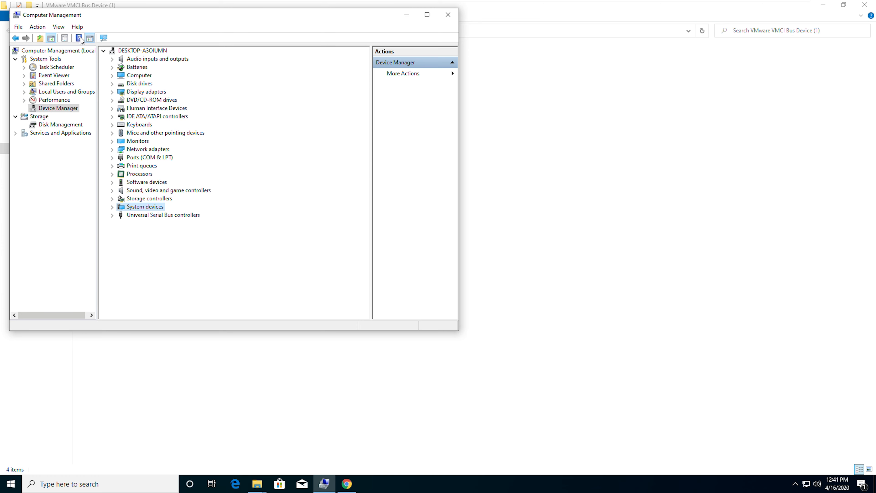
pyautogui.click(78, 37)
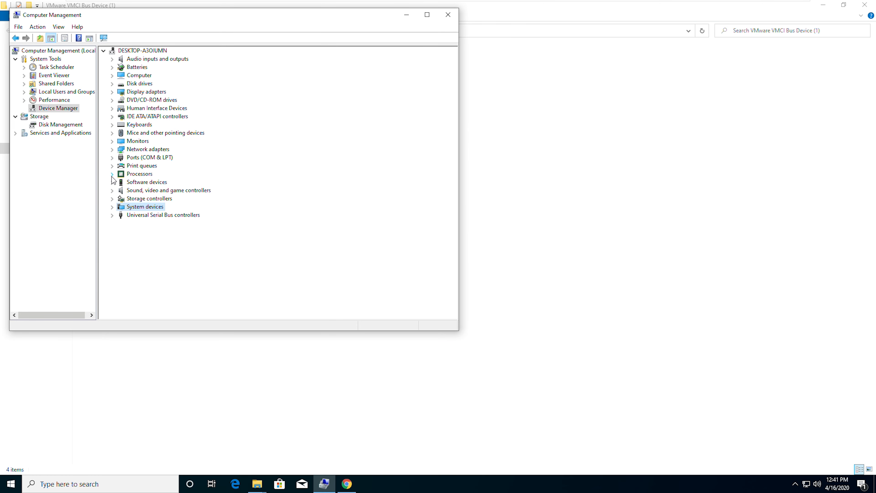
pyautogui.moveTo(111, 99)
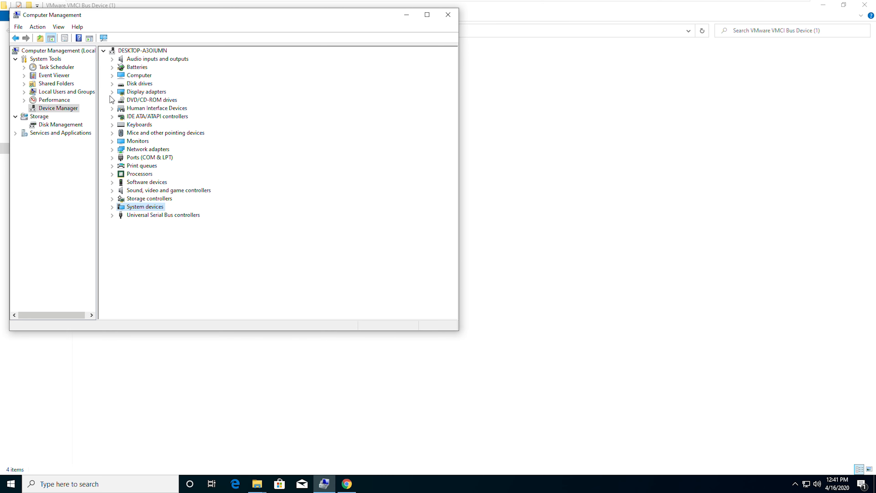
pyautogui.moveTo(418, 24)
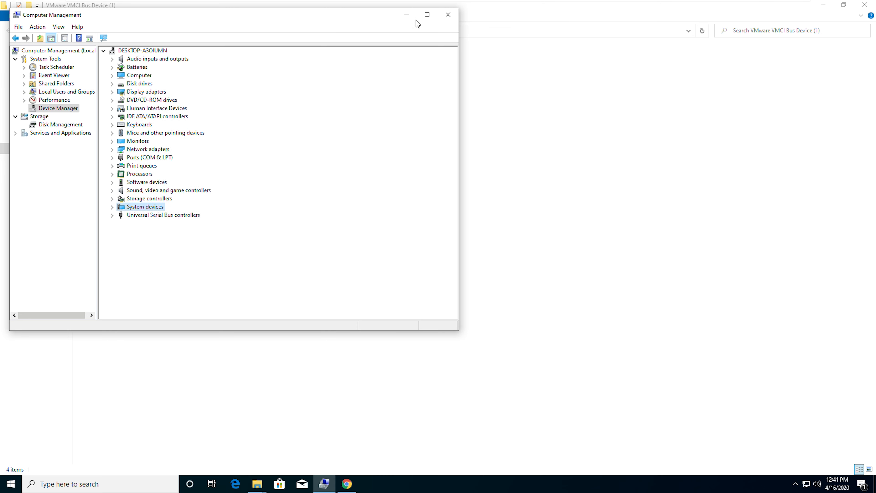
pyautogui.click(256, 484)
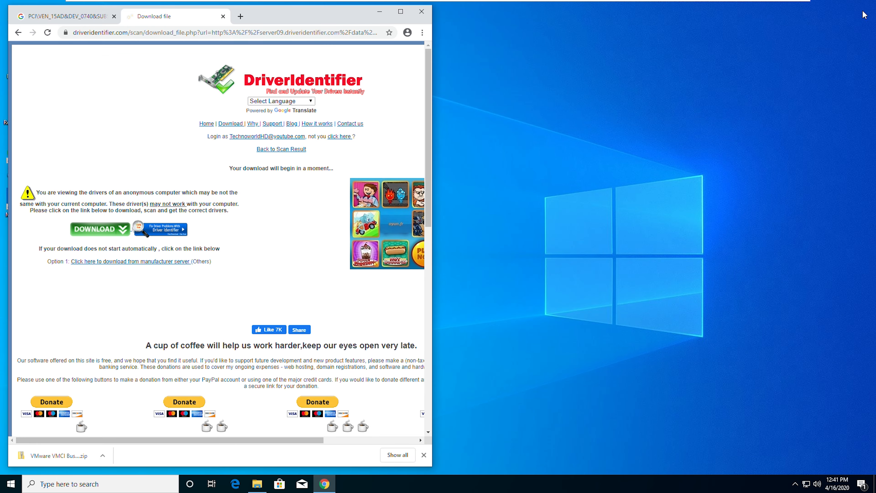
# Reopen Computer Management from This PC and show Device Manager with no unknown devices
pyautogui.click(421, 11)
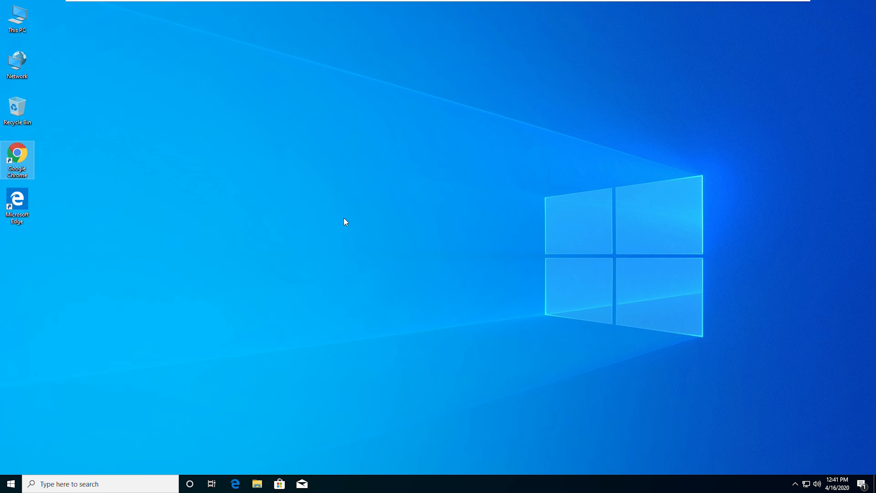
pyautogui.rightClick(16, 17)
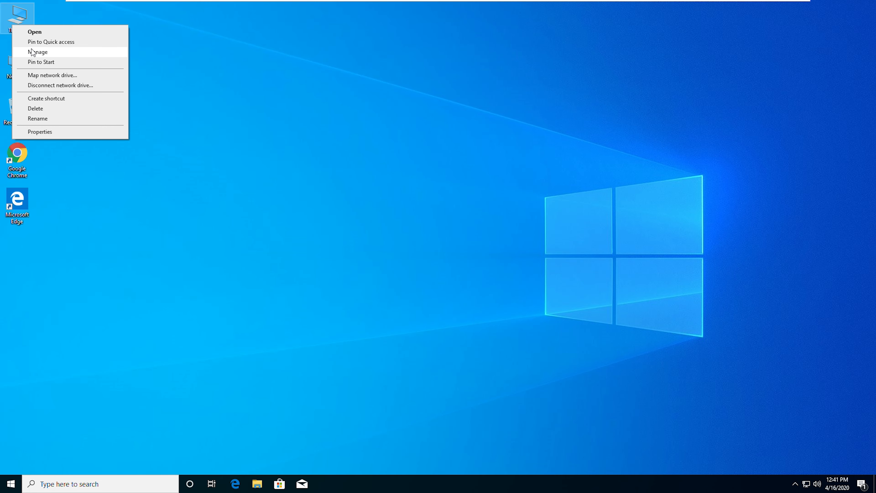
pyautogui.click(38, 52)
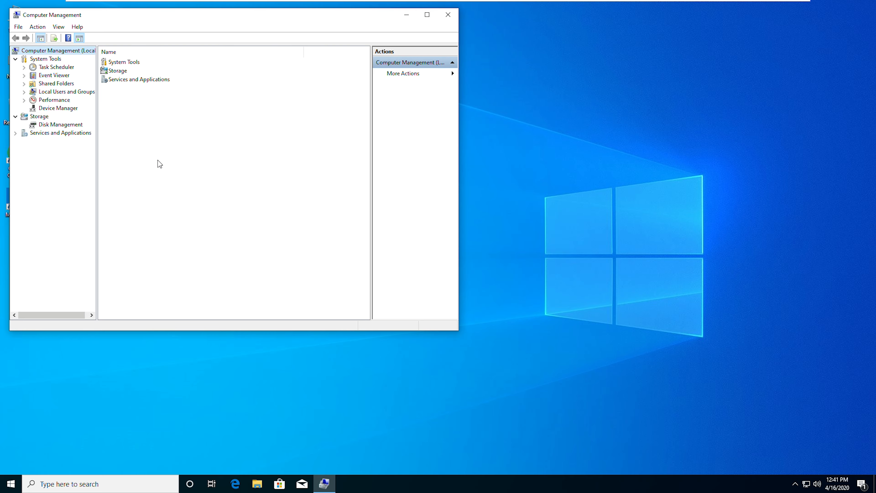
pyautogui.moveTo(69, 114)
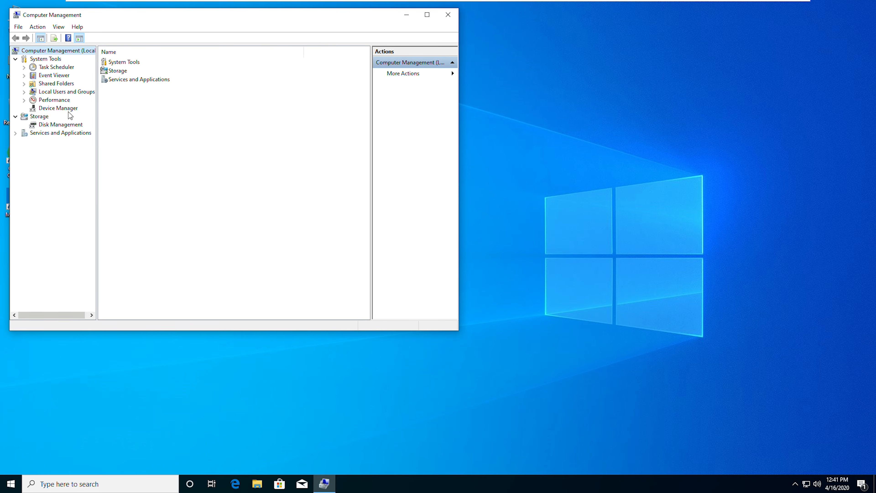
pyautogui.click(58, 107)
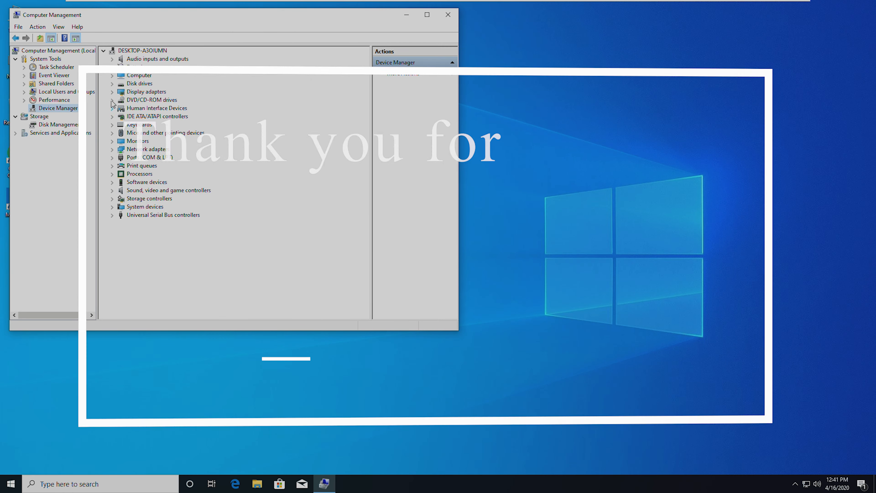